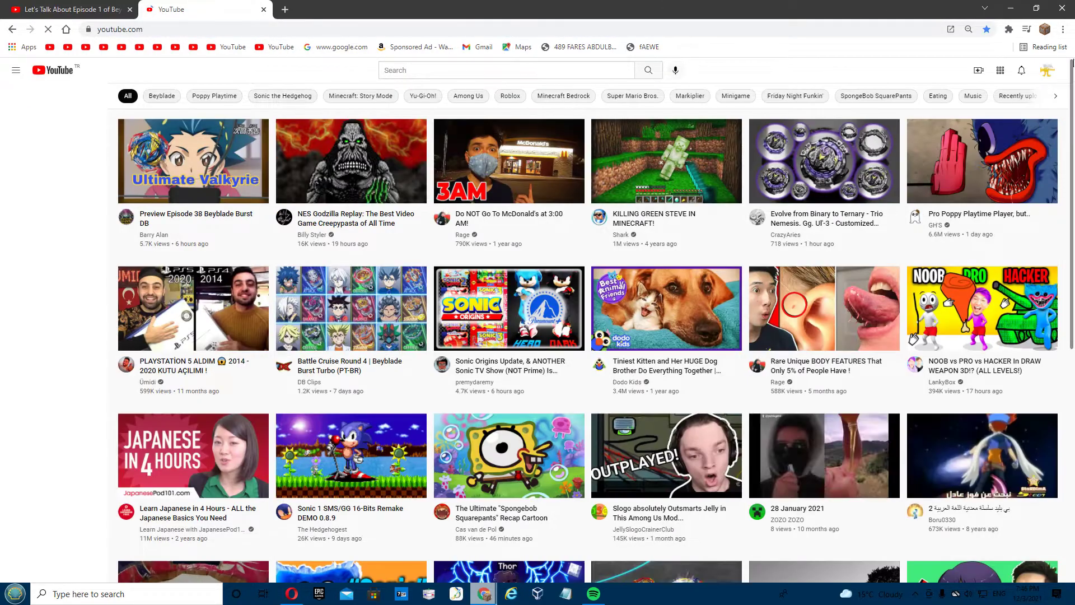
Open your own channel and view its About tab: joined Sep 27, 2020, 2,169 views
{"action": "left_click", "coordinate": [1057, 70]}
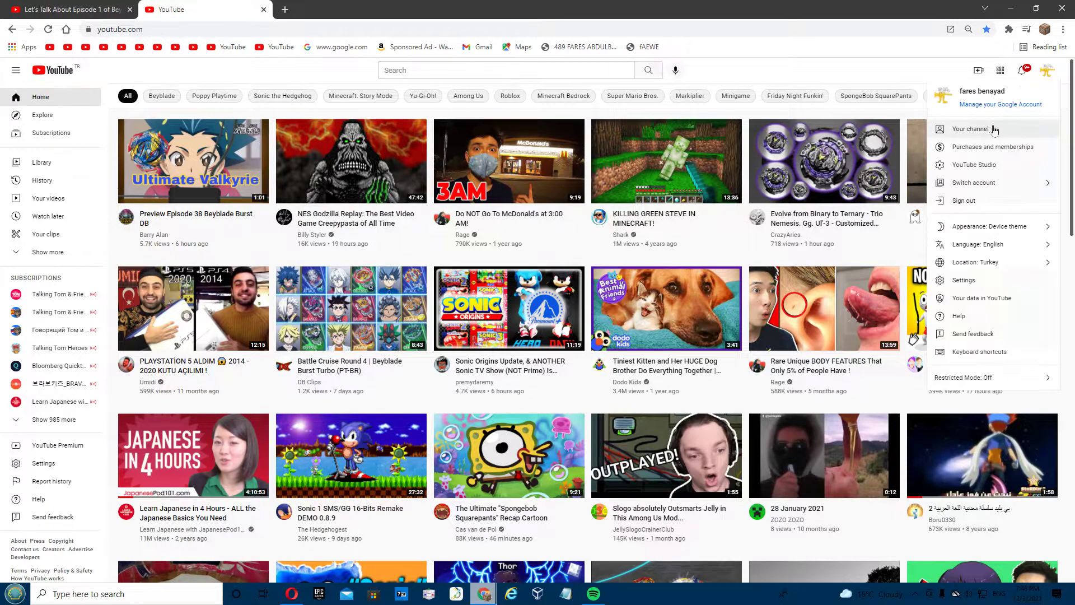
{"action": "left_click", "coordinate": [970, 129]}
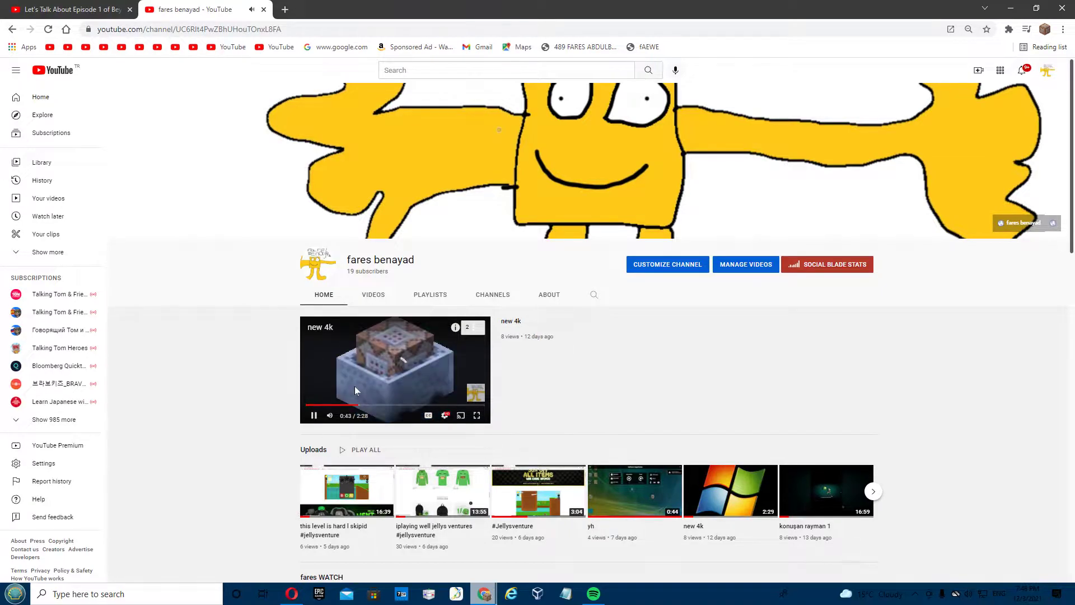
{"action": "scroll", "scroll_direction": "down", "scroll_amount": 3}
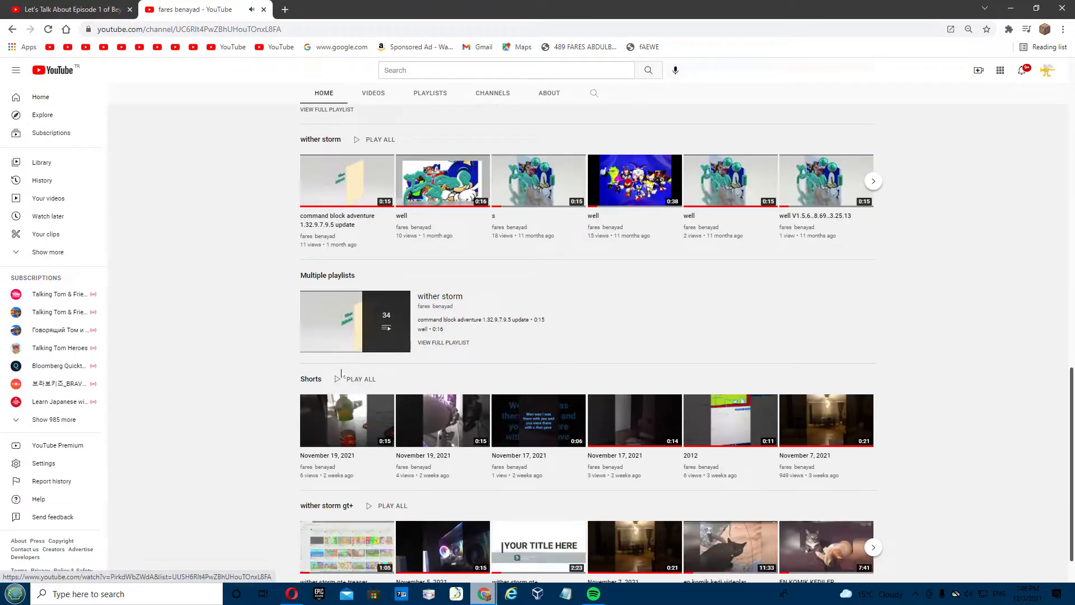
{"action": "scroll", "scroll_direction": "down", "scroll_amount": 3}
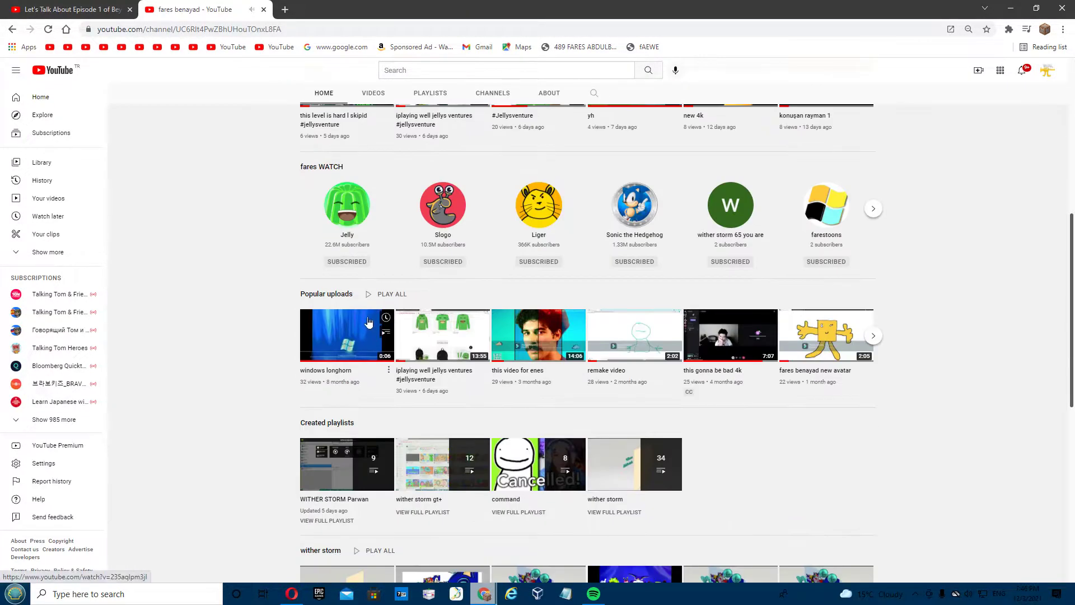
{"action": "mouse_move", "coordinate": [882, 348]}
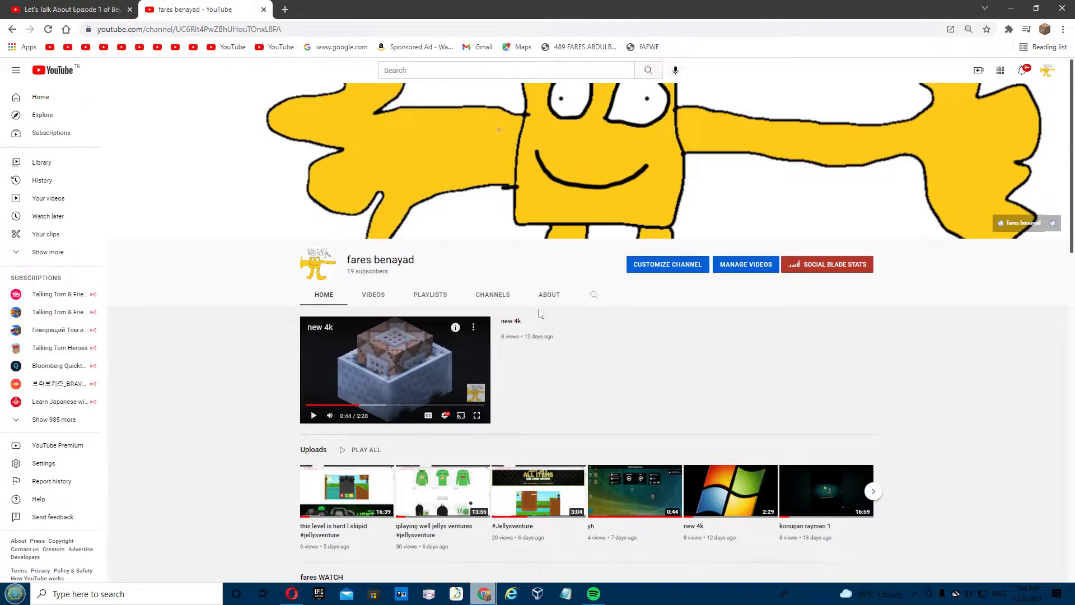
{"action": "left_click", "coordinate": [548, 293]}
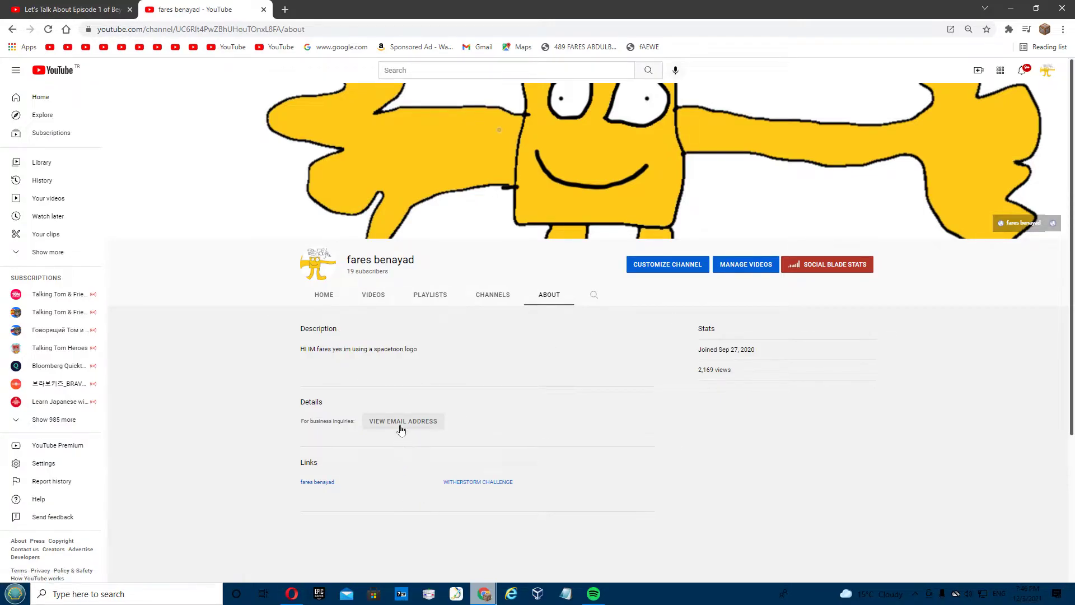
{"action": "mouse_move", "coordinate": [666, 263]}
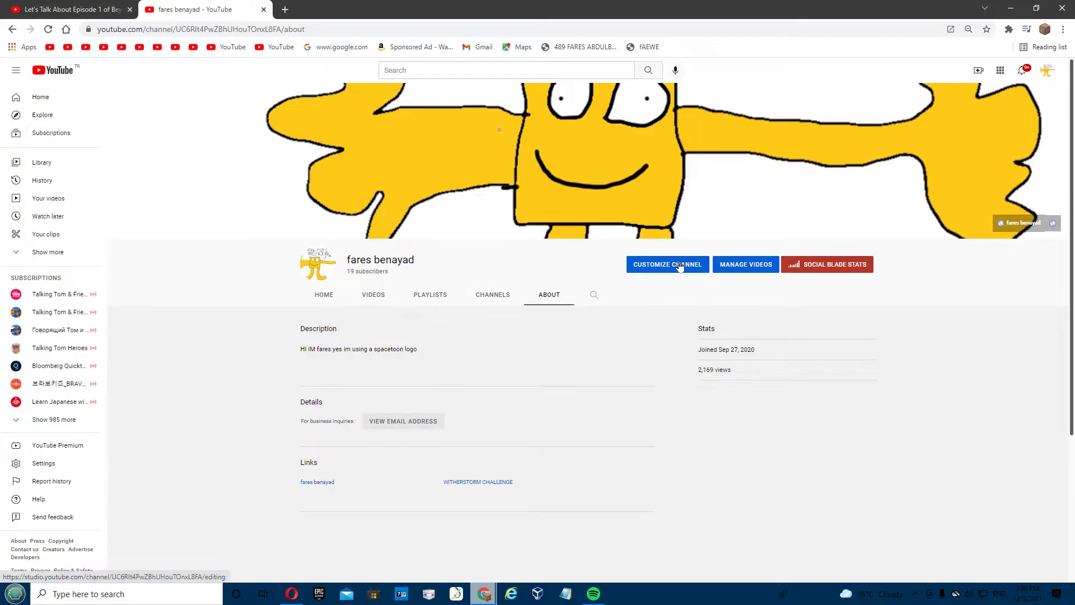
View Customize Channel's Basic info with description, URL and two links, then follow the Discord invite
{"action": "left_click", "coordinate": [665, 264]}
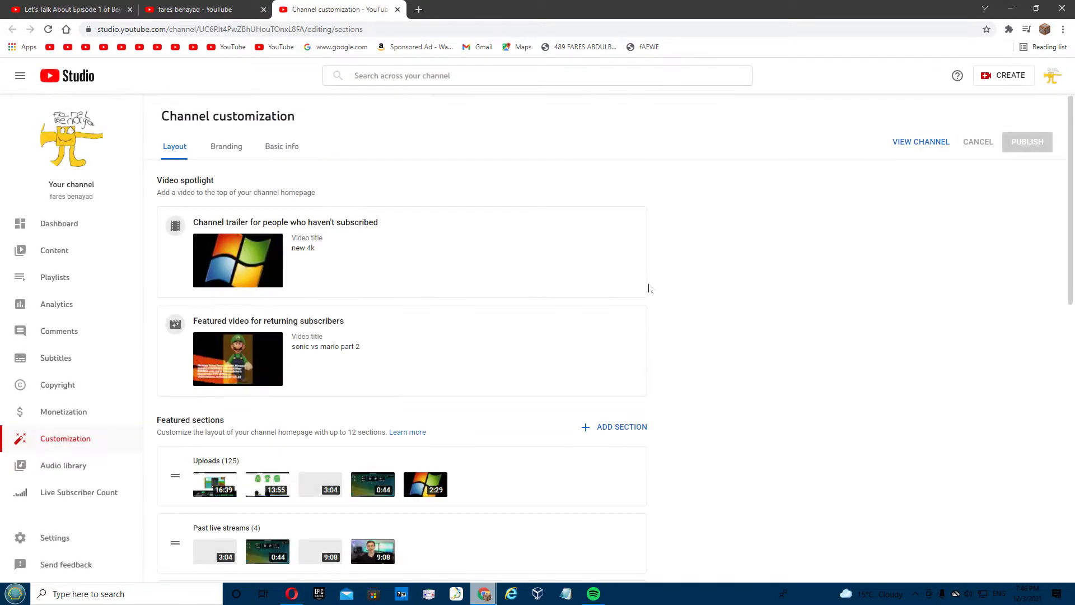
{"action": "left_click", "coordinate": [281, 146]}
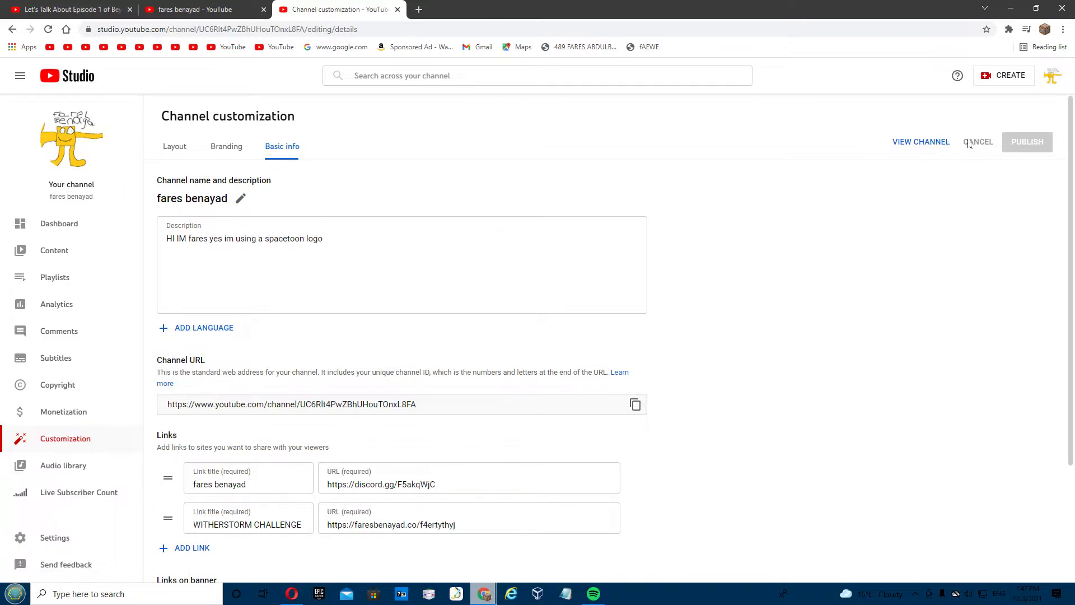
{"action": "left_click", "coordinate": [336, 9]}
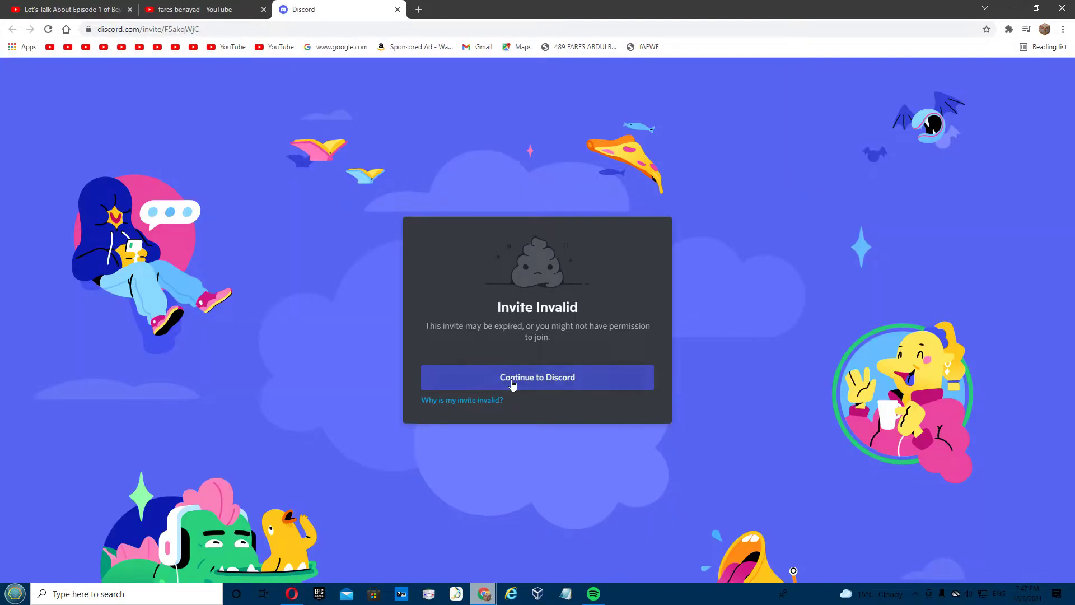
Continue into Discord, dismiss What's New, and open the 'fares benayad' server's welcome-and-rules channel
{"action": "left_click", "coordinate": [537, 377]}
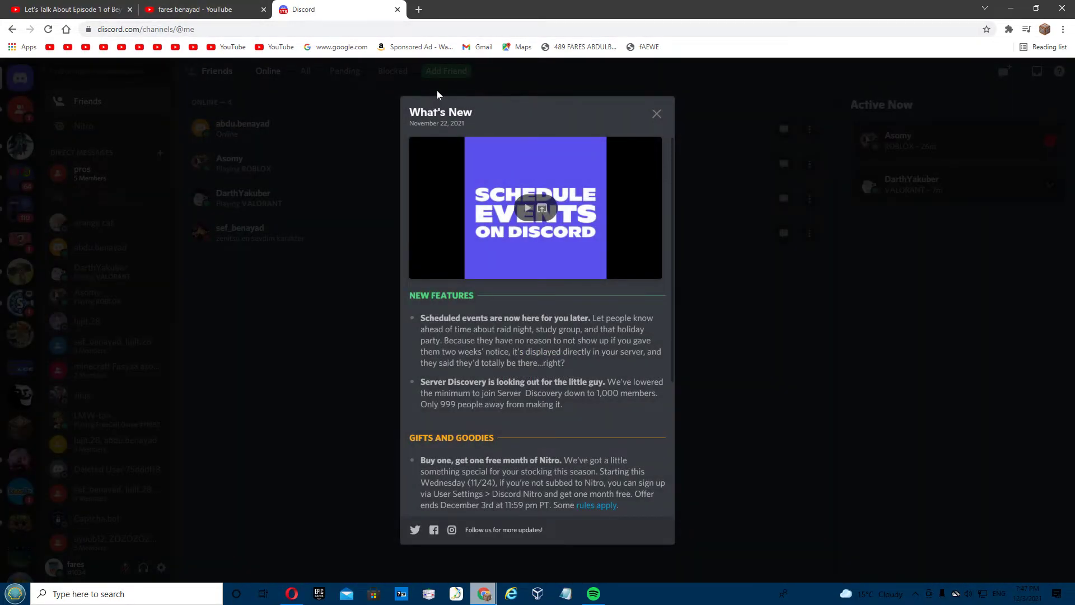
{"action": "left_click", "coordinate": [656, 113]}
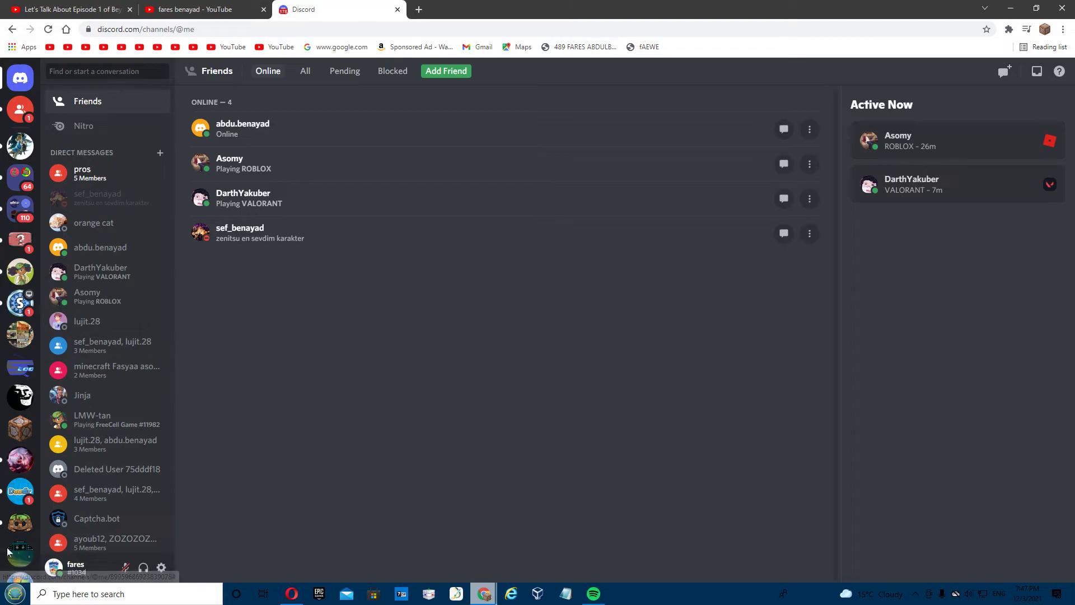
{"action": "mouse_move", "coordinate": [25, 220]}
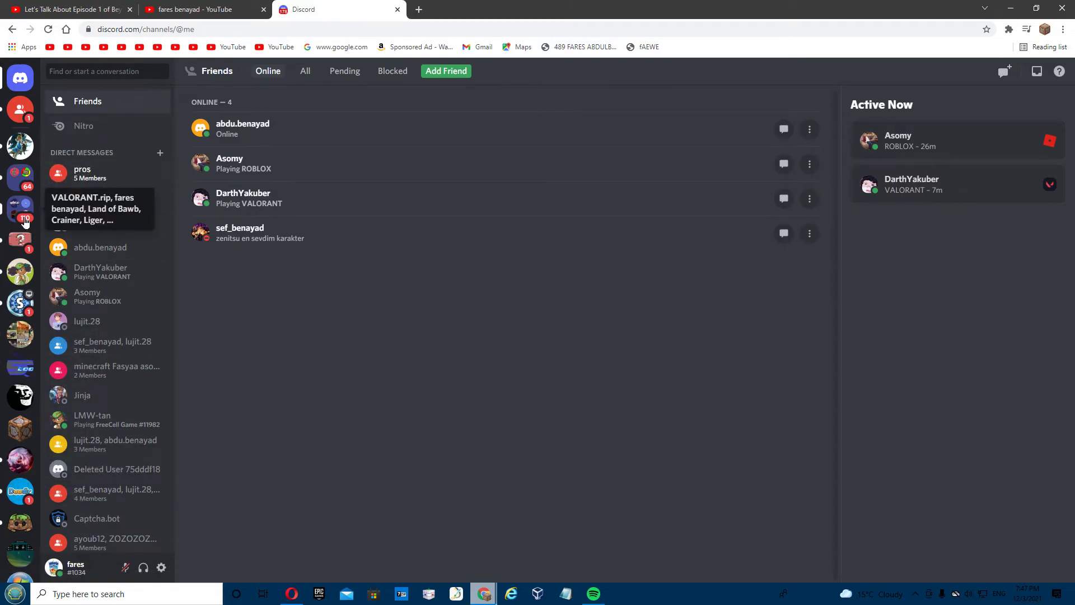
{"action": "left_click", "coordinate": [20, 217]}
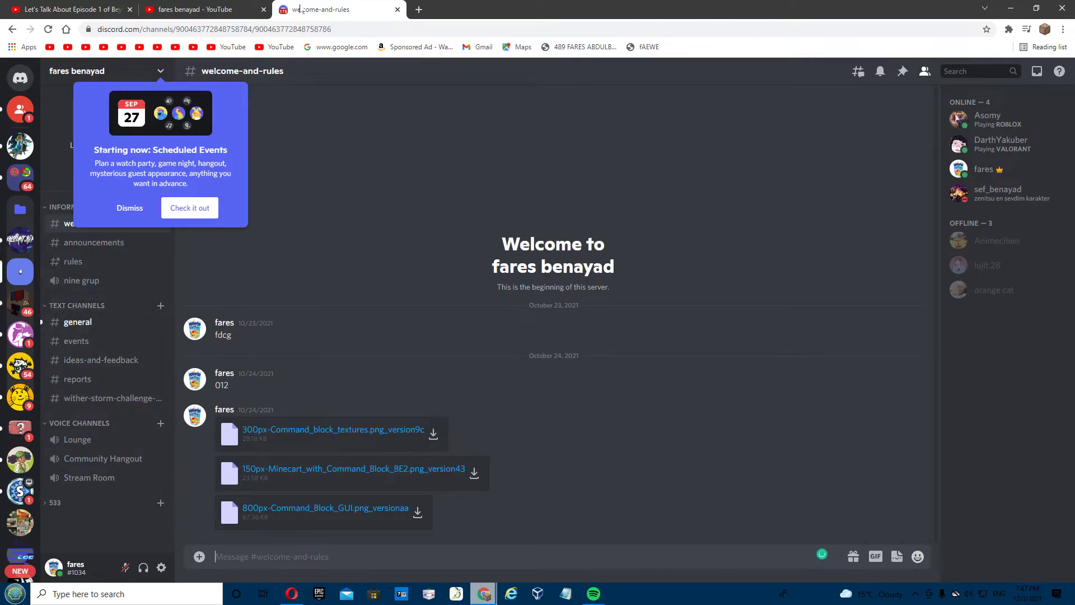
Browse the announcements and events channels, then bring up the recording overlay's stop option
{"action": "left_click", "coordinate": [103, 70]}
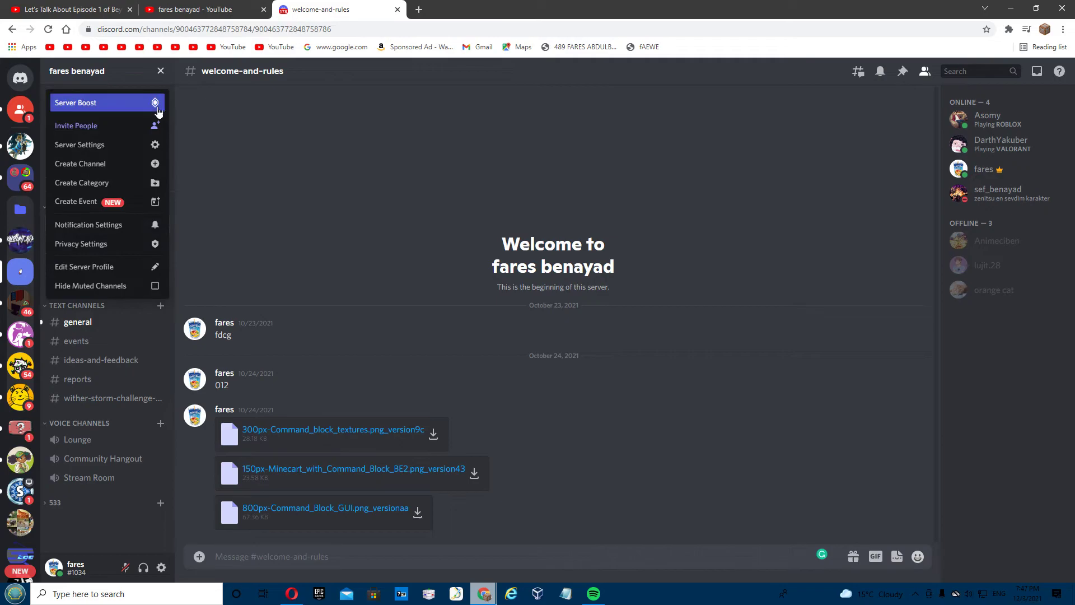
{"action": "left_click", "coordinate": [160, 70]}
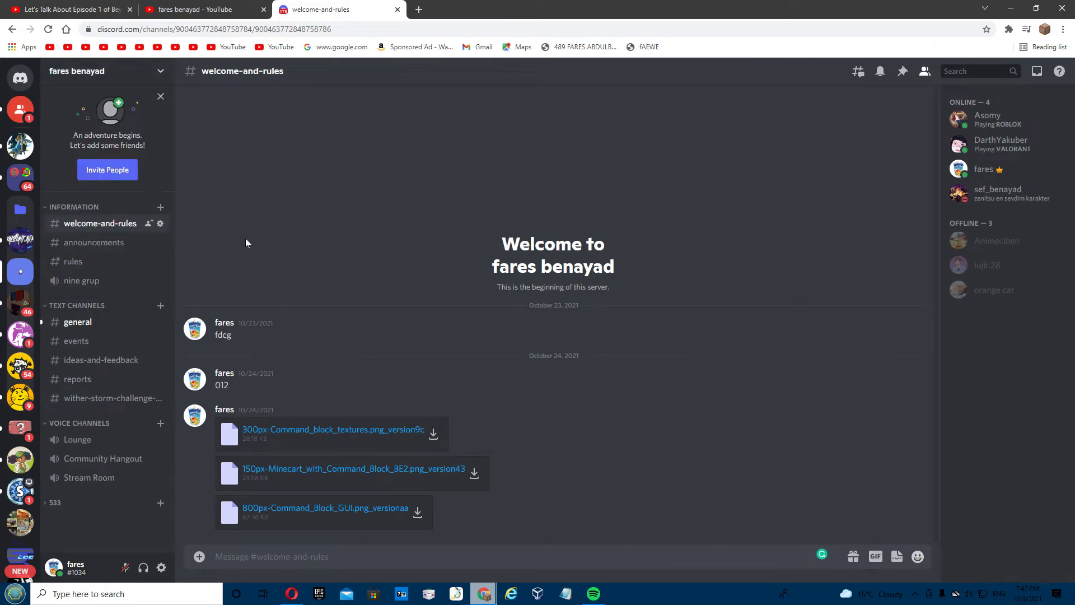
{"action": "left_click", "coordinate": [94, 242]}
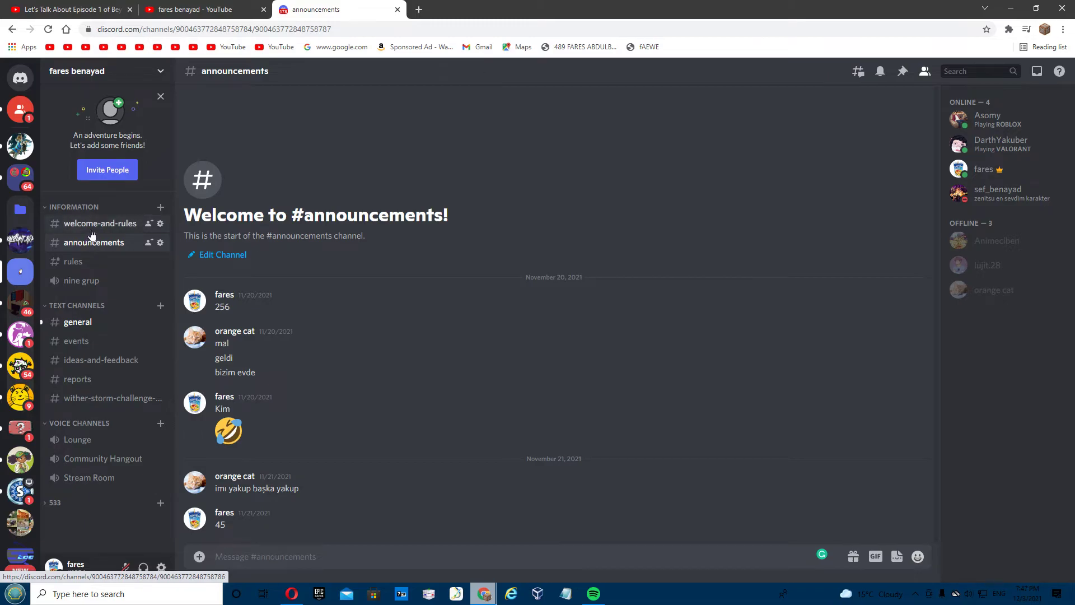
{"action": "left_click", "coordinate": [77, 341]}
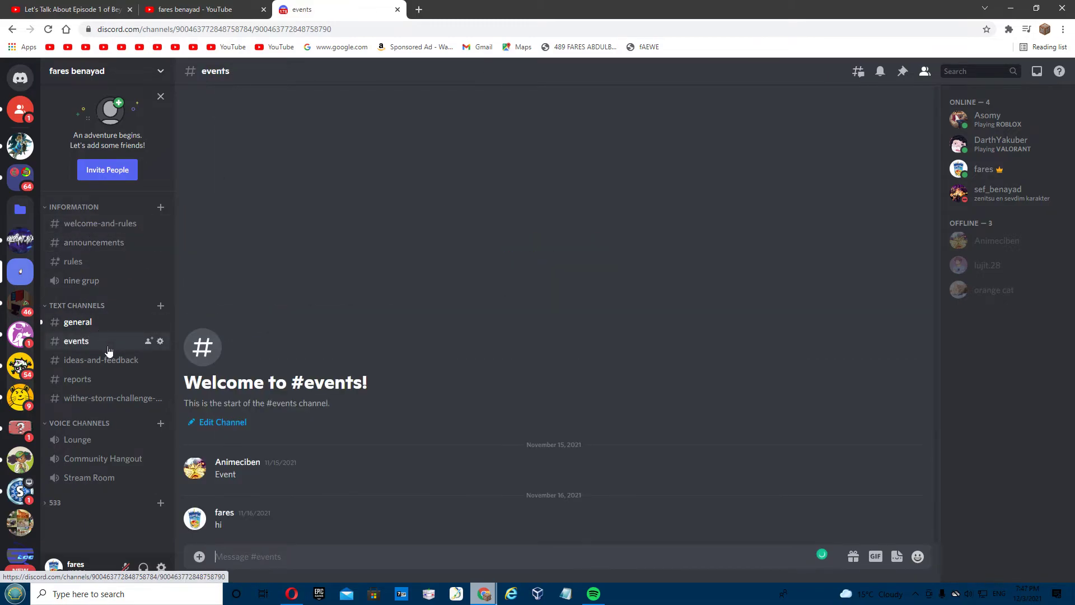
{"action": "mouse_move", "coordinate": [122, 309]}
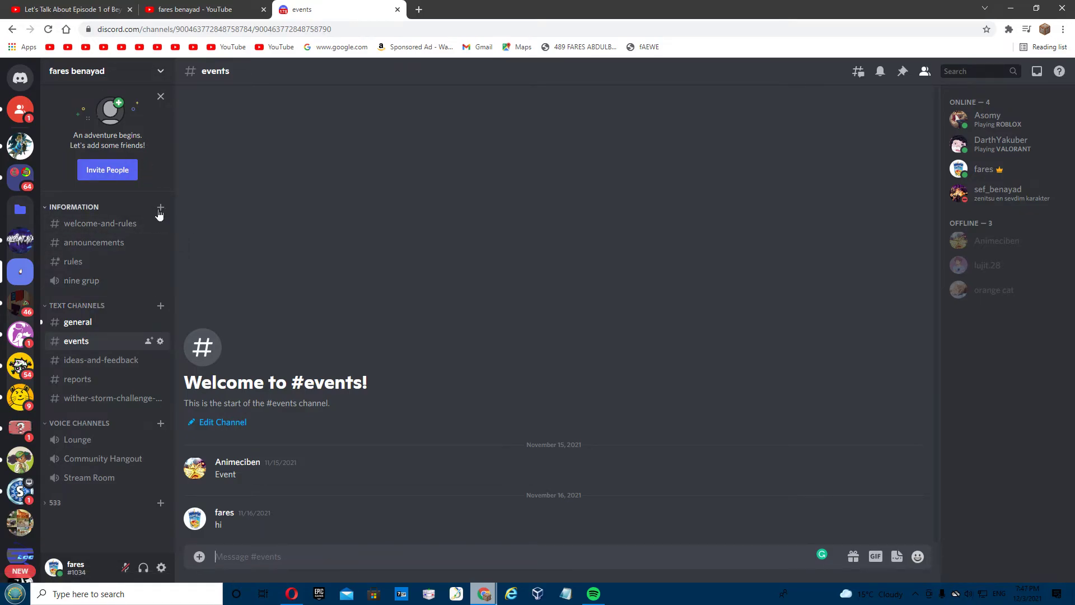
{"action": "mouse_move", "coordinate": [173, 216]}
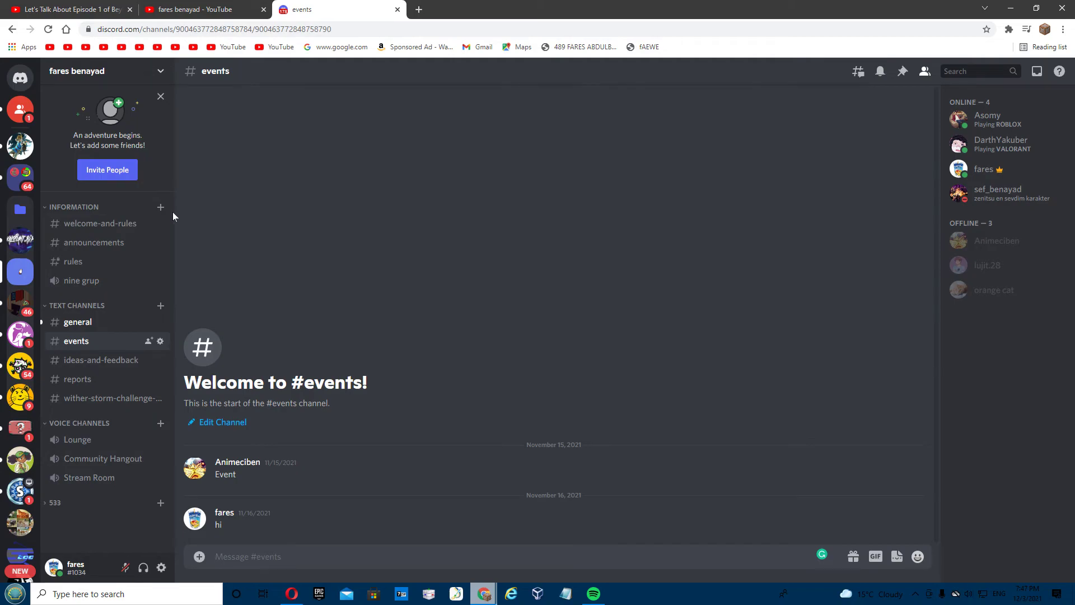
{"action": "mouse_move", "coordinate": [101, 101]}
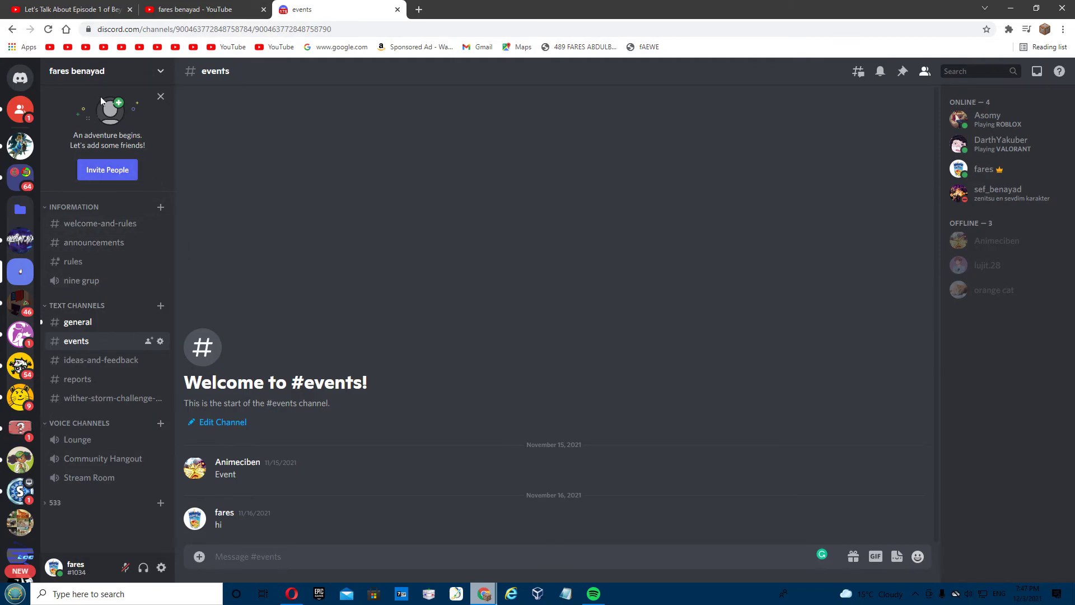
{"action": "mouse_move", "coordinate": [187, 202]}
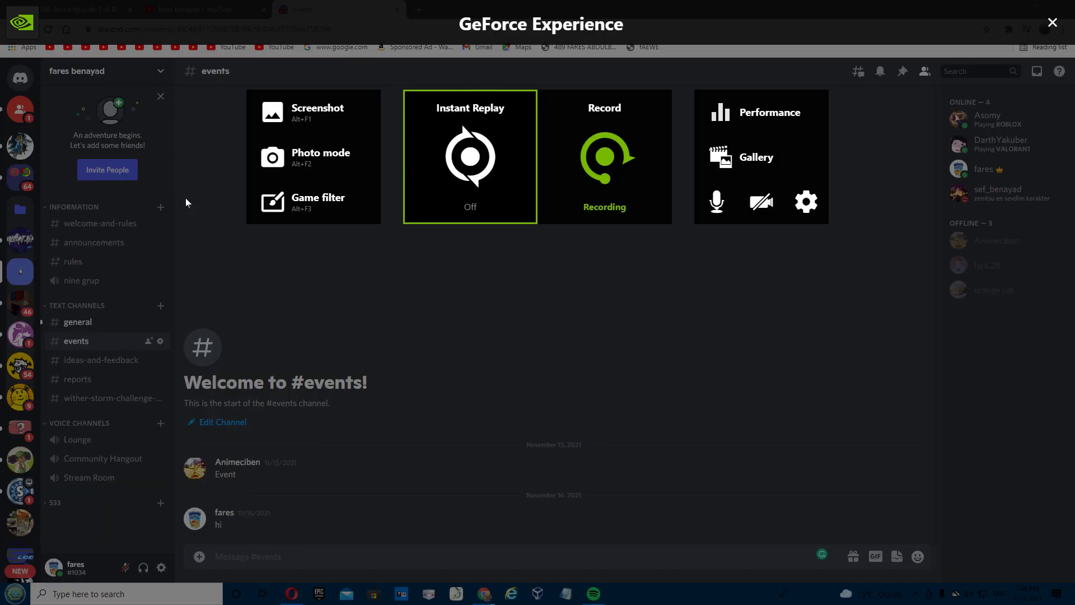
{"action": "left_click", "coordinate": [605, 155]}
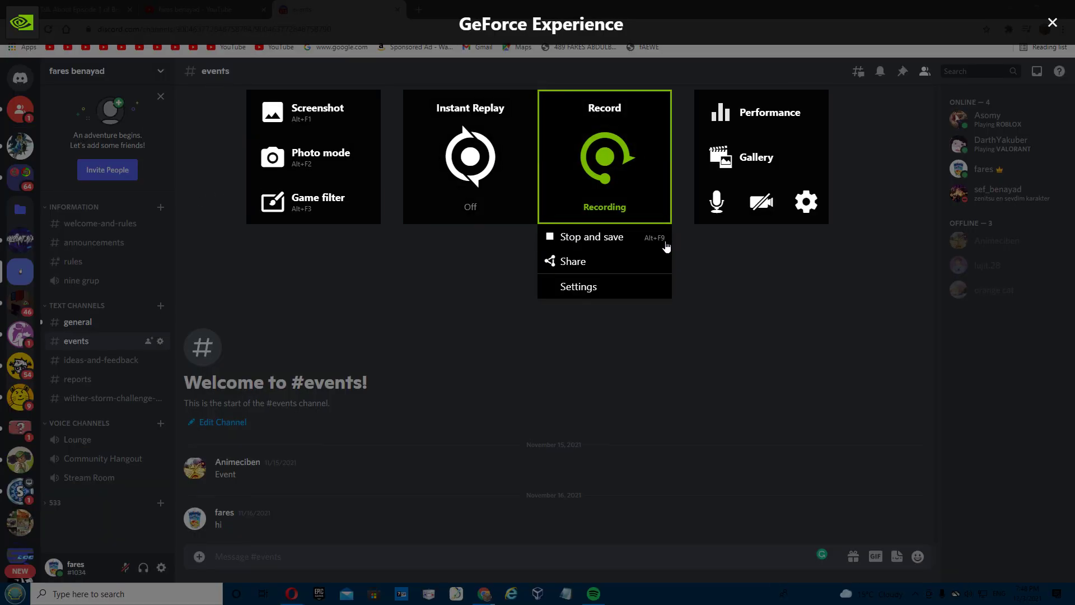